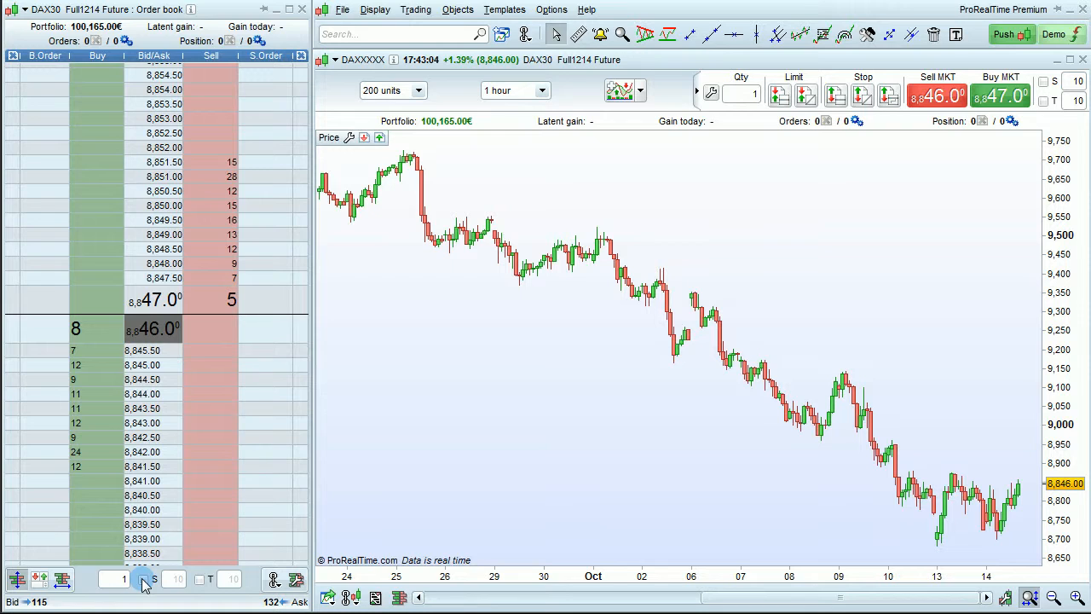
# Step: Give DAX30 book orders a 10 pts/contract stop loss and a 10-point profit target
pyautogui.click(140, 581)
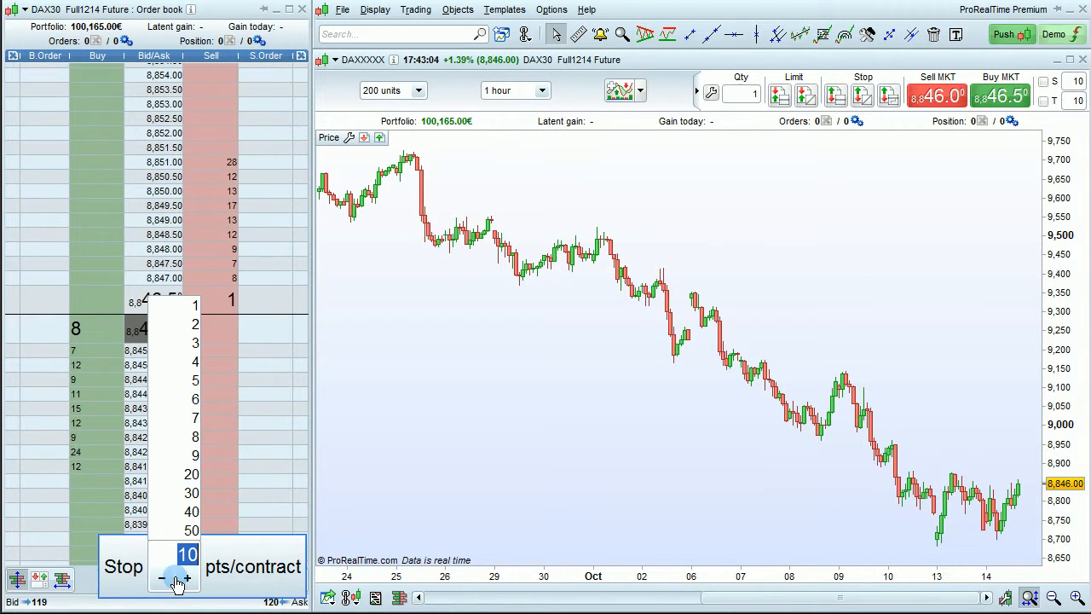
pyautogui.click(161, 577)
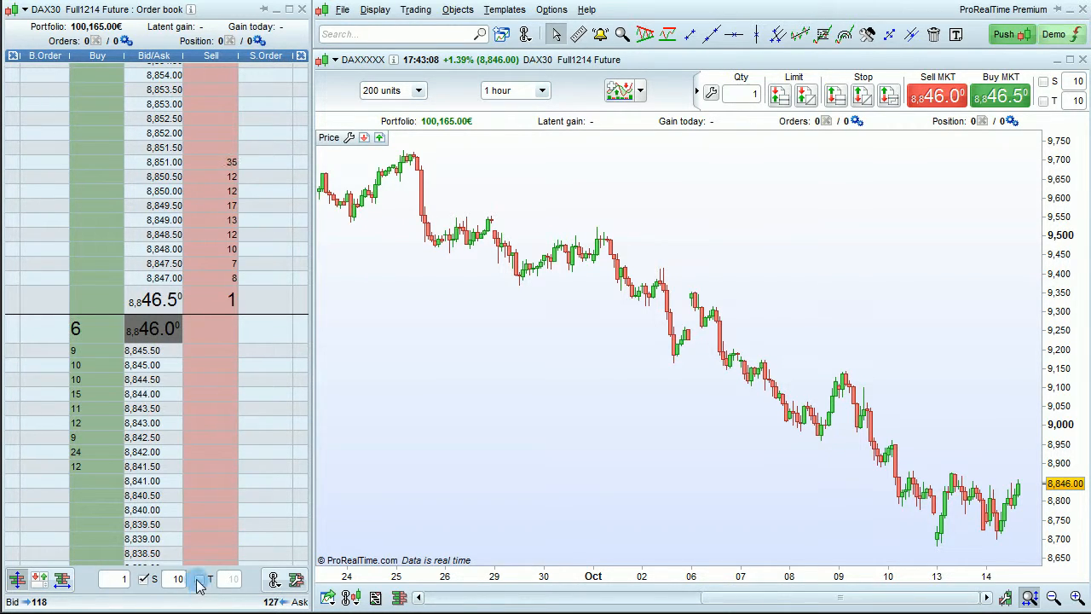
pyautogui.click(220, 579)
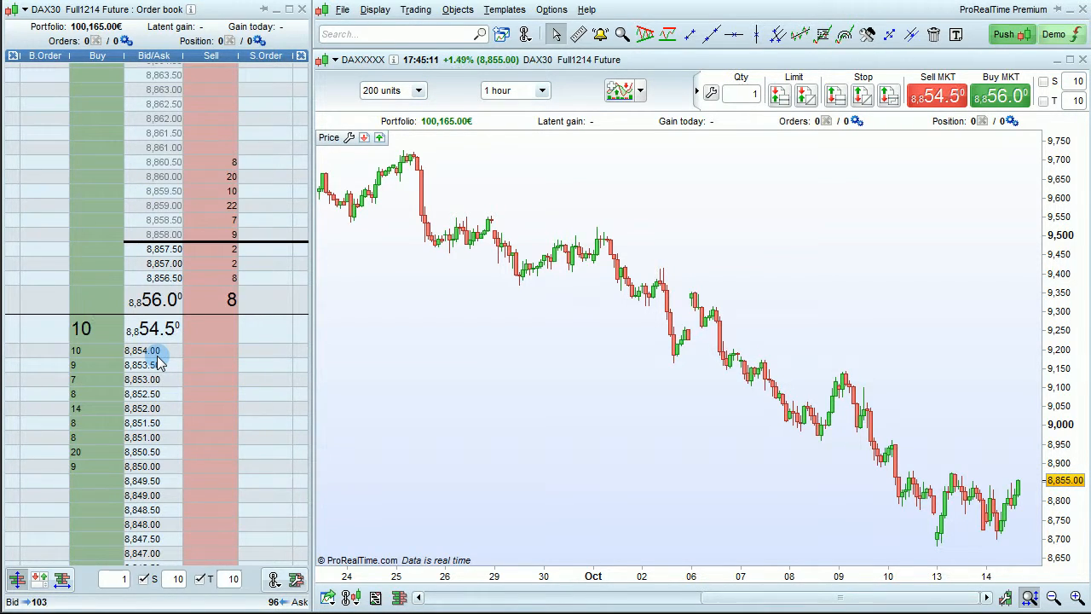
pyautogui.click(199, 365)
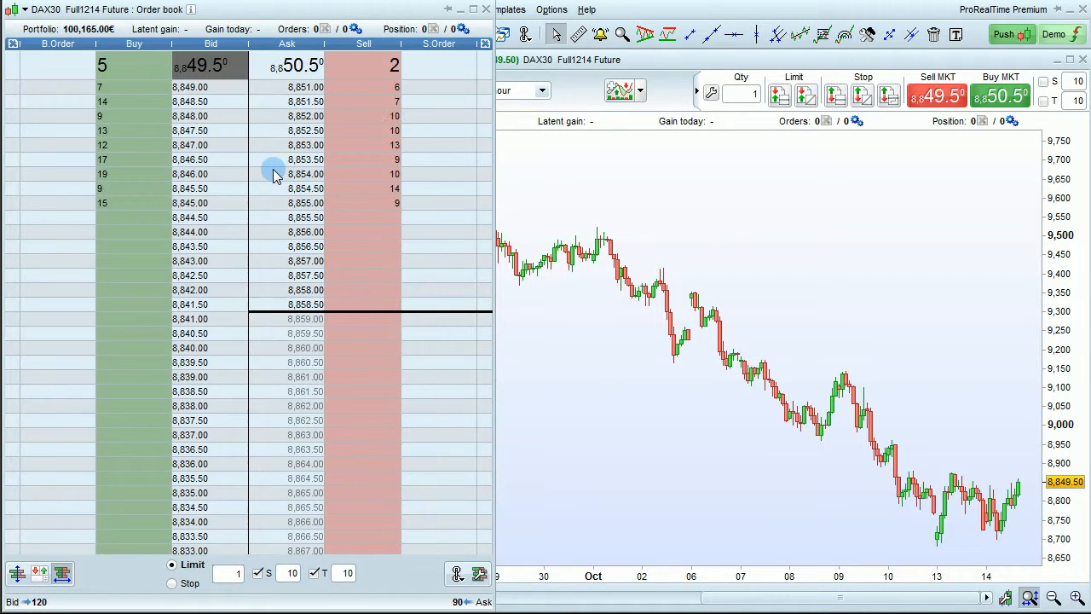
# Step: Switch the DAX30 order book to horizontal display, with bid and ask columns side by side
pyautogui.click(132, 232)
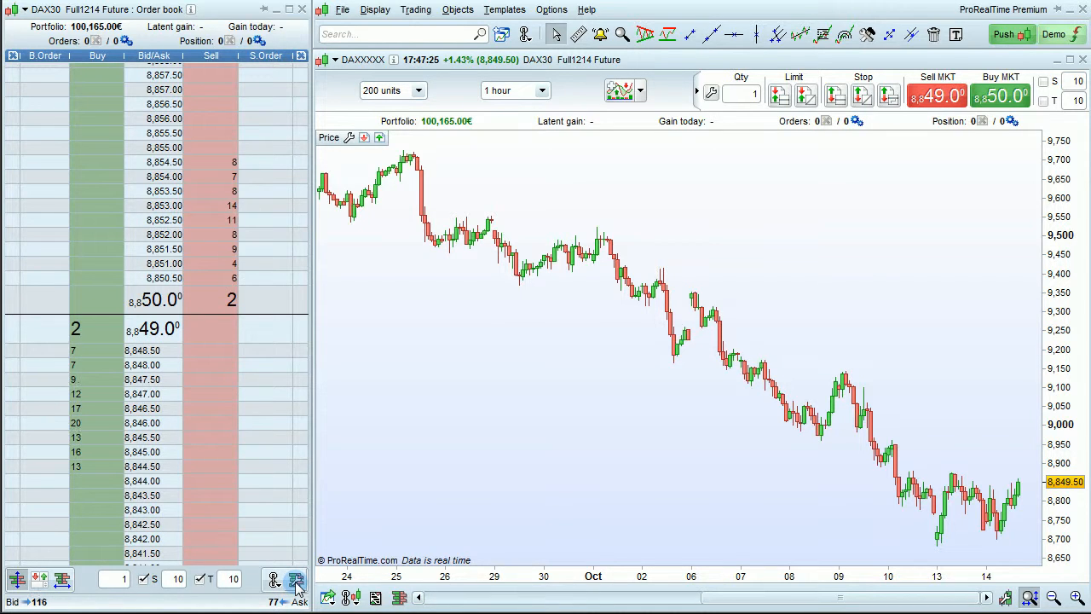
# Step: Switch the DAX30 order book back to vertical display mode
pyautogui.click(294, 577)
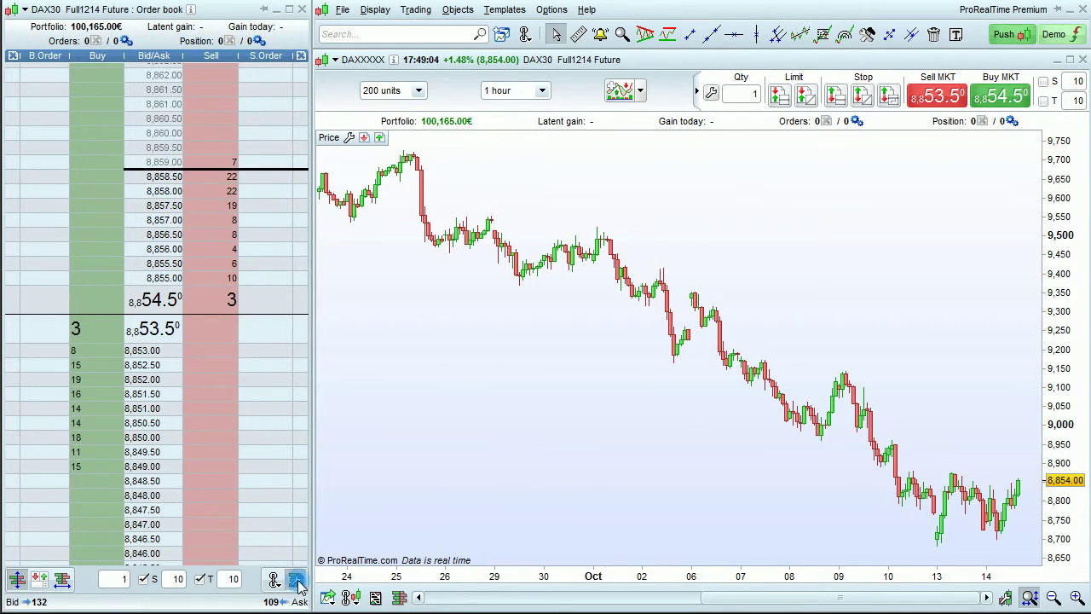
# Step: In the order book settings, set the default stop type to Trailing Stop
pyautogui.click(296, 579)
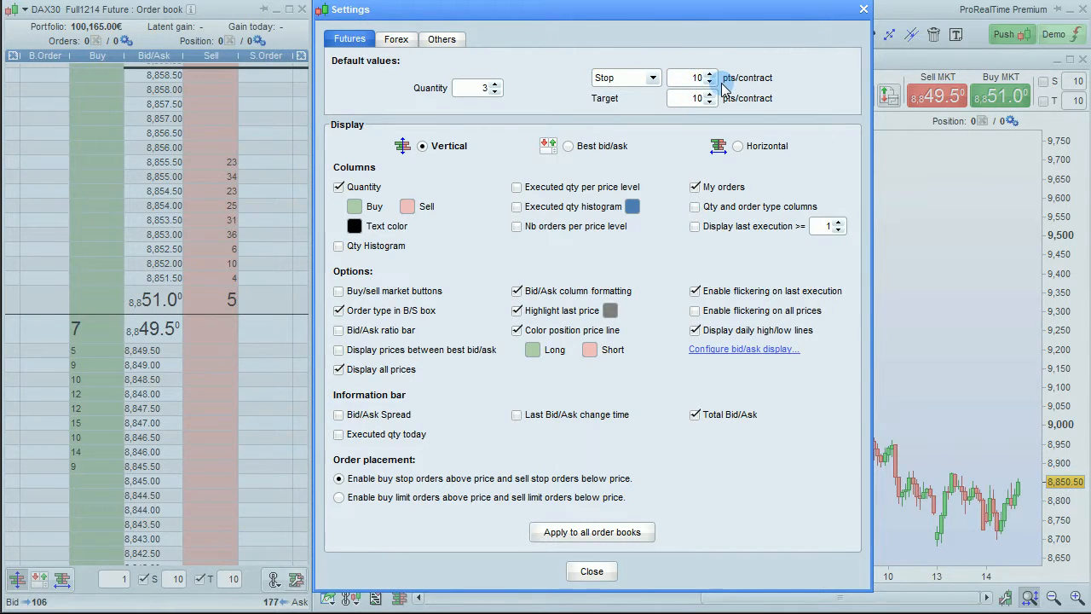
pyautogui.click(653, 78)
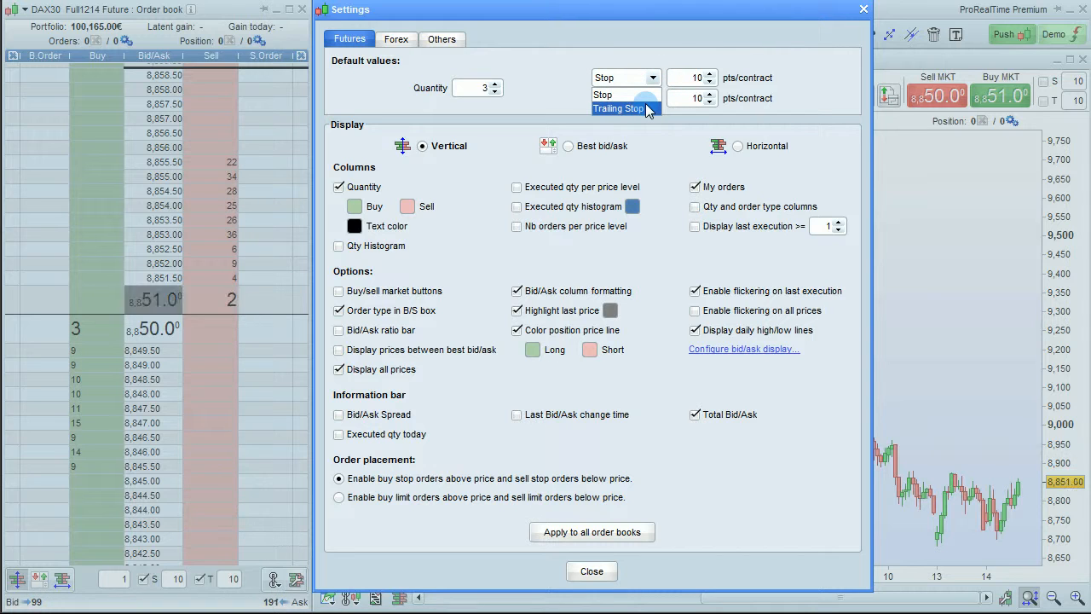
pyautogui.click(618, 108)
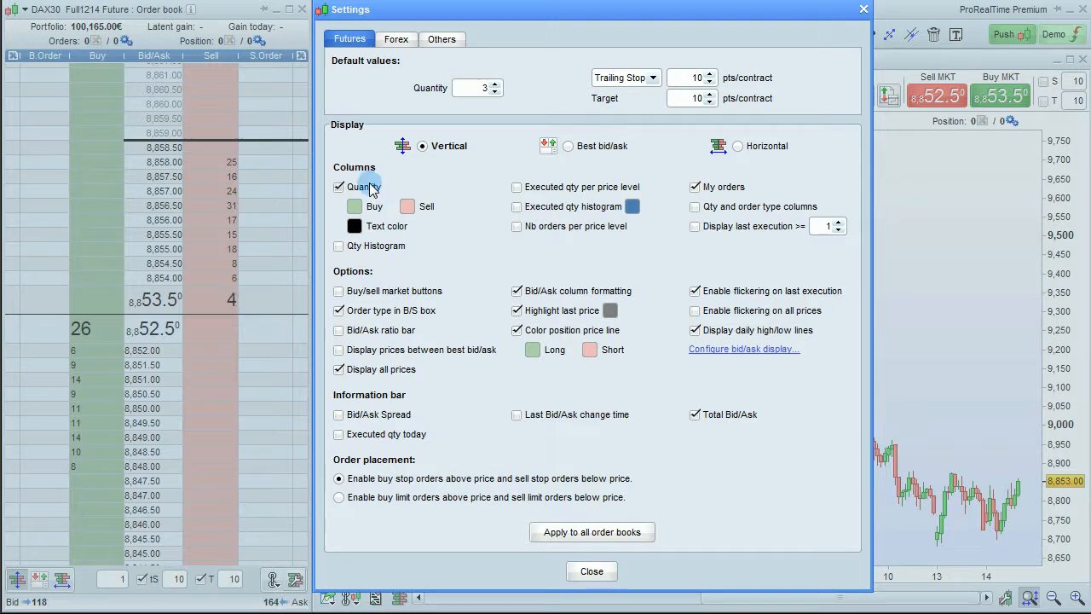
pyautogui.click(339, 187)
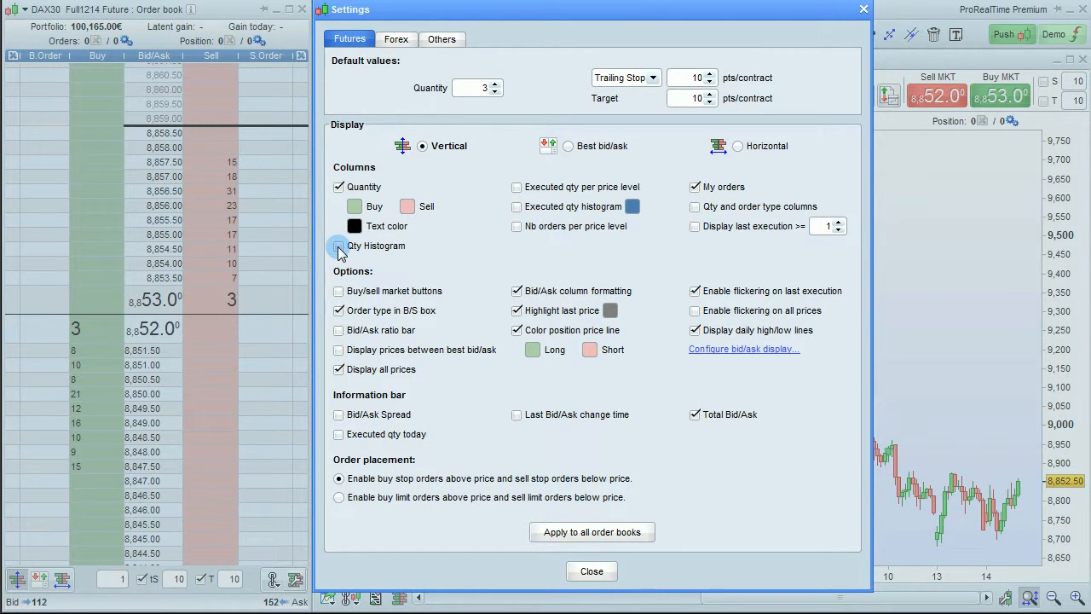
pyautogui.click(338, 246)
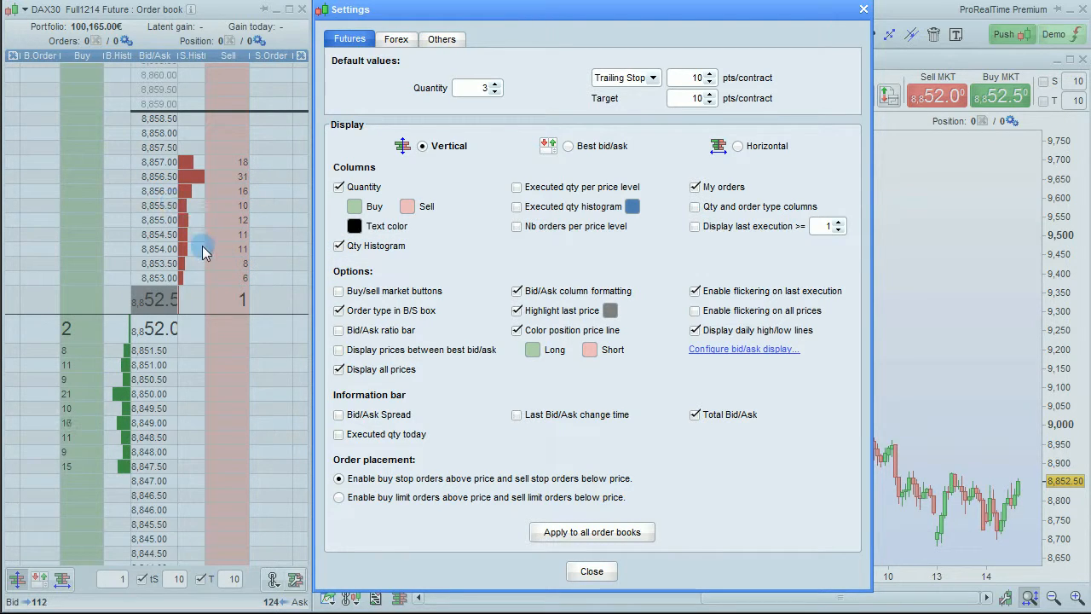
pyautogui.click(338, 245)
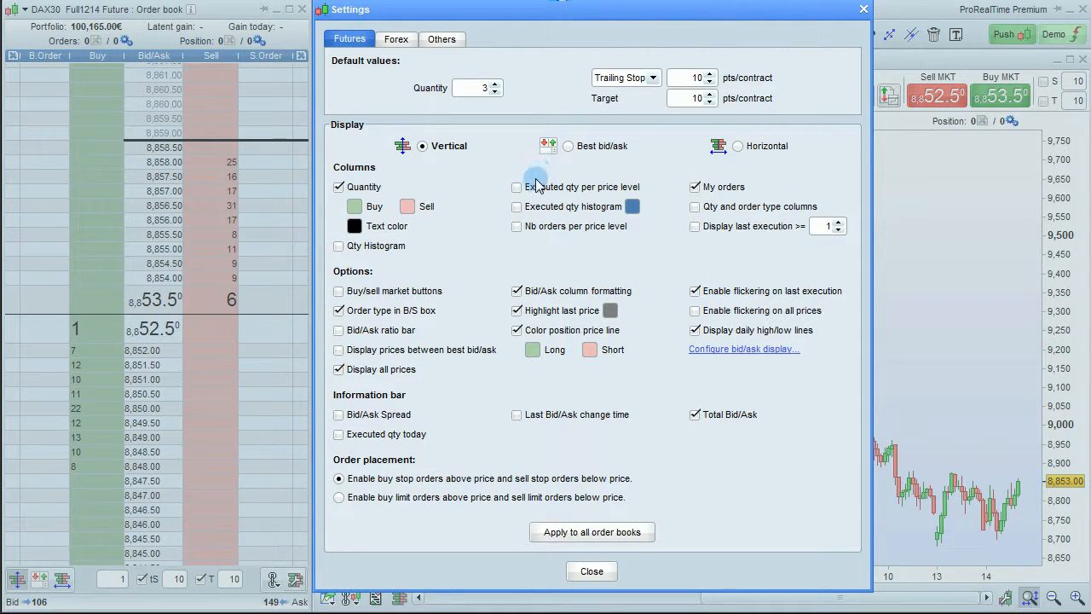
pyautogui.click(516, 187)
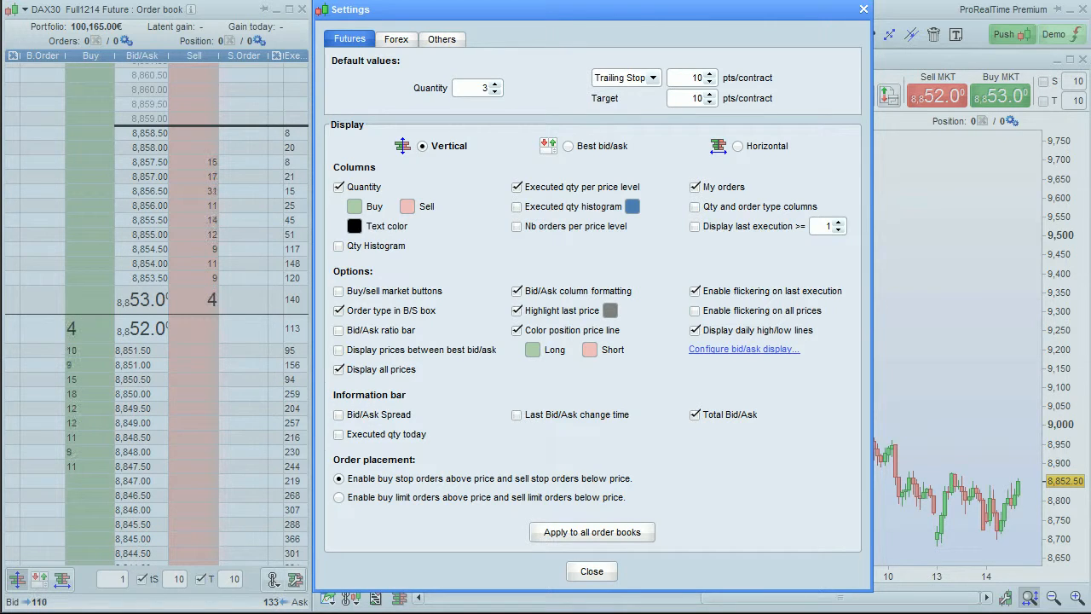
pyautogui.click(517, 206)
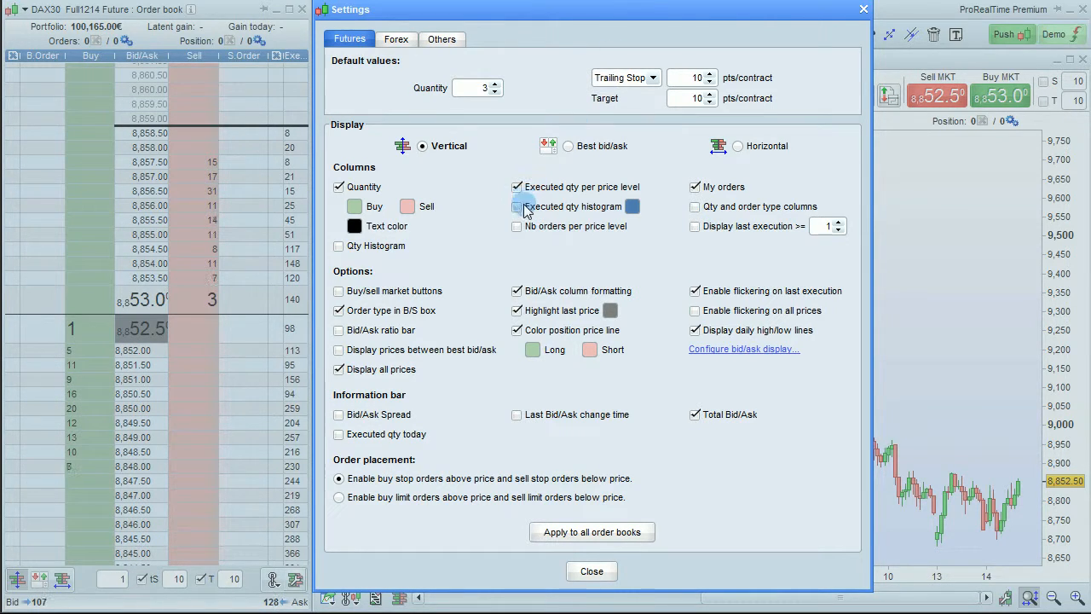
pyautogui.click(517, 206)
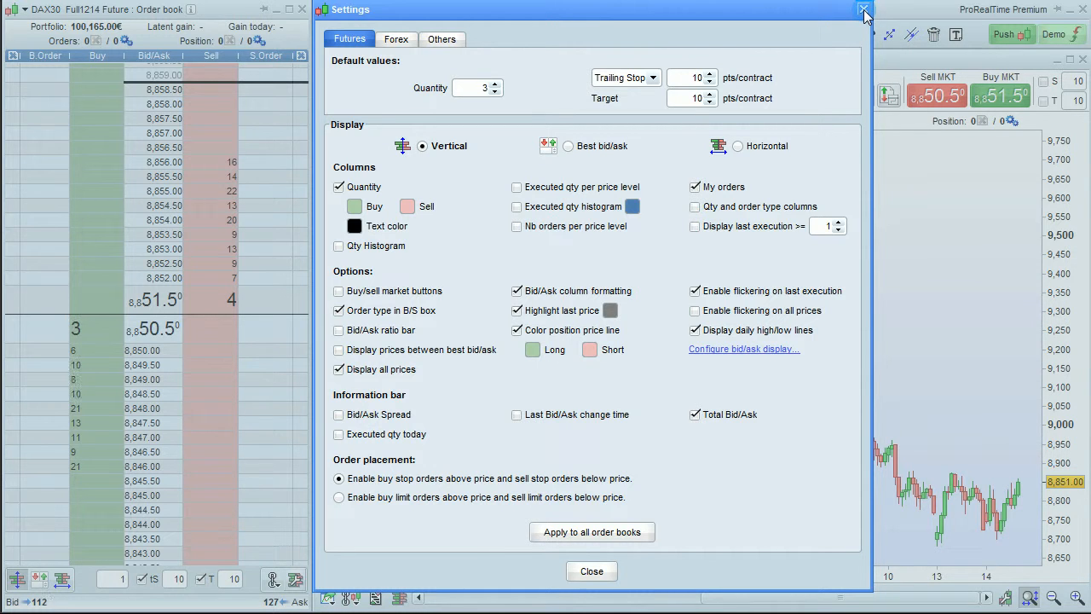
pyautogui.click(855, 12)
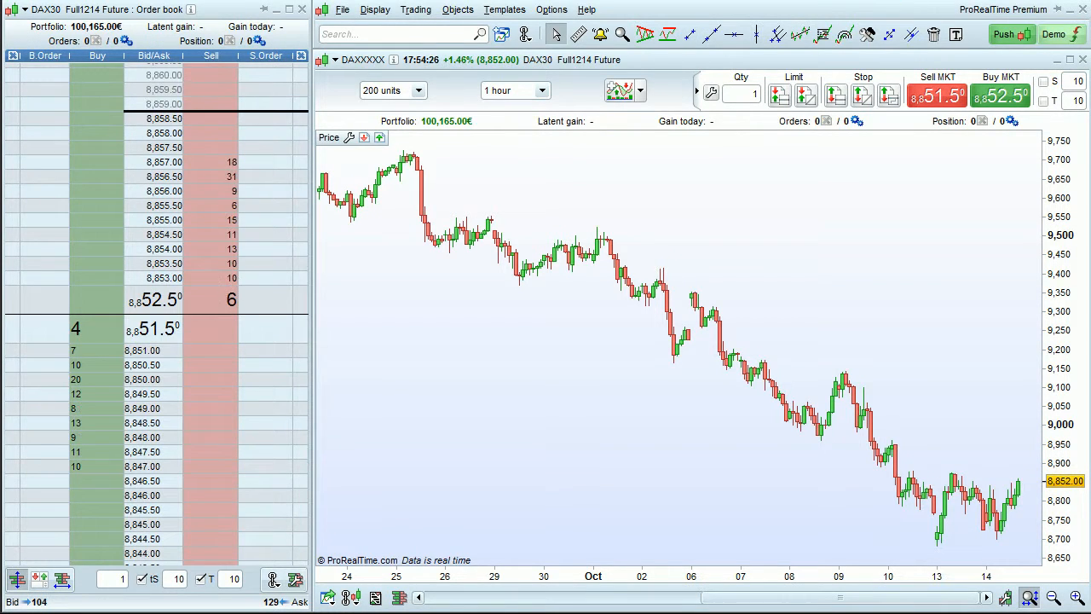
pyautogui.click(96, 494)
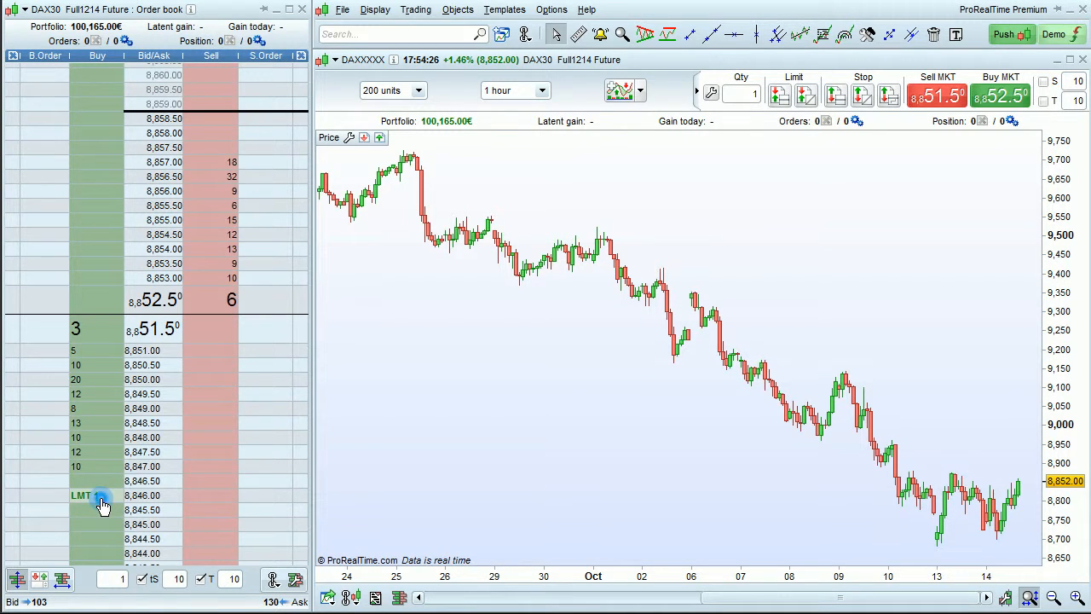
pyautogui.click(96, 518)
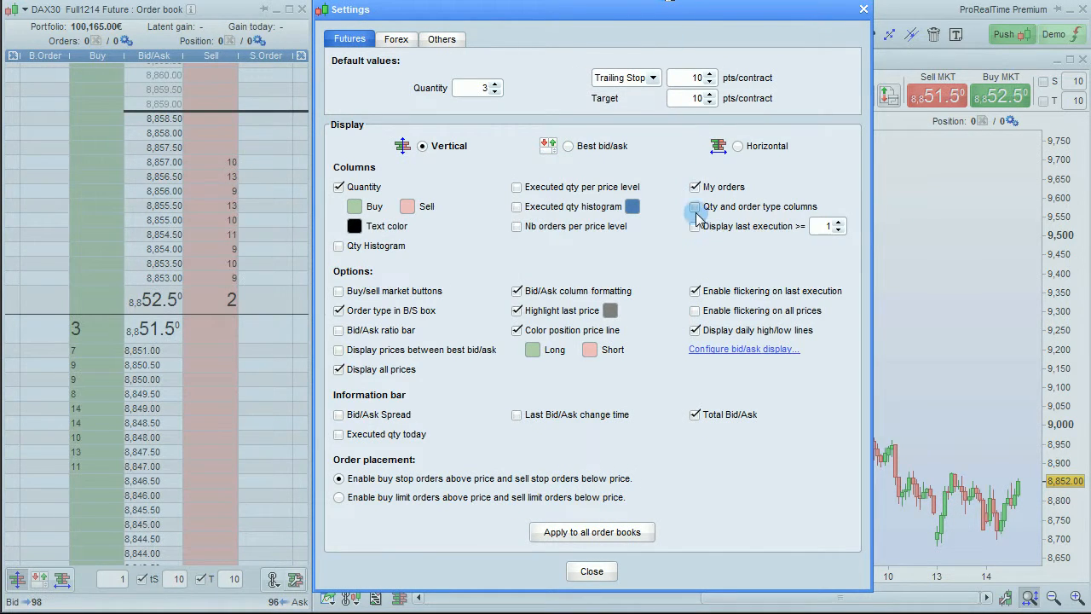
# Step: Show quantity and order type columns, set last-execution threshold to 1, then hide that column
pyautogui.click(693, 206)
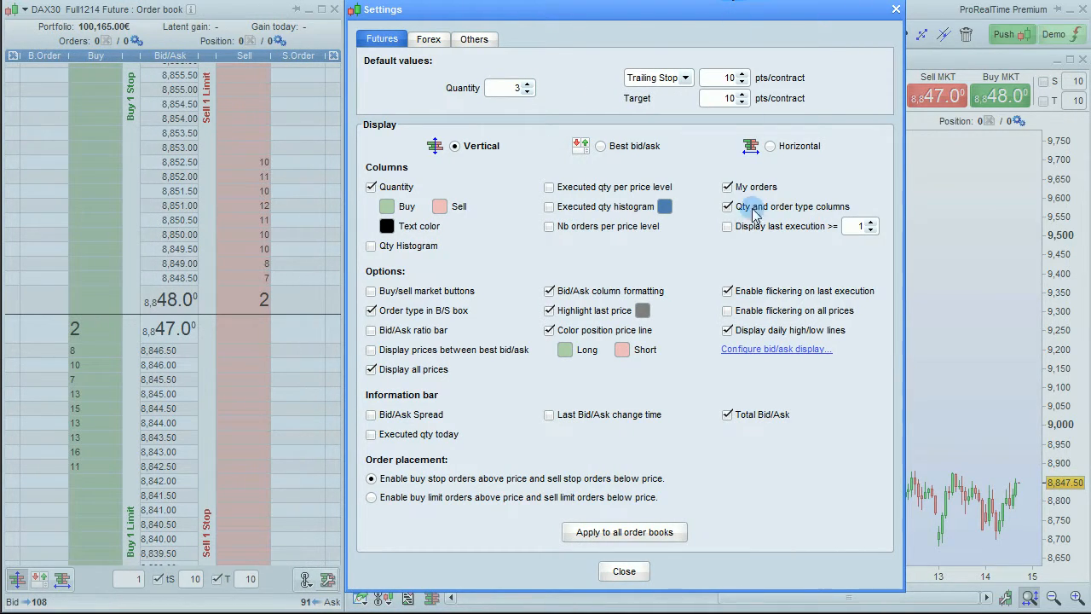
pyautogui.click(726, 226)
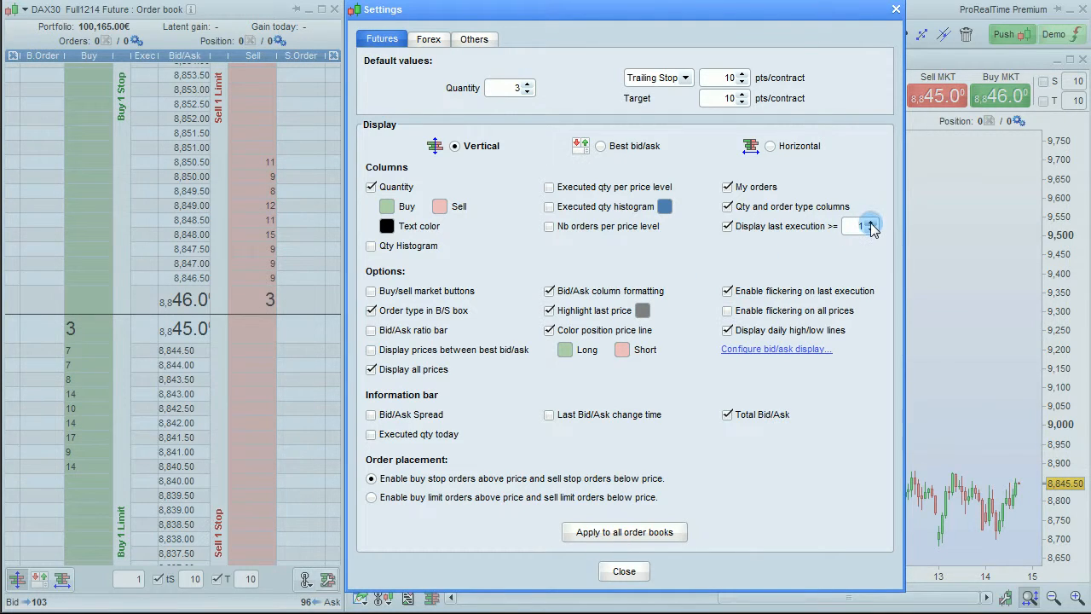
pyautogui.click(872, 222)
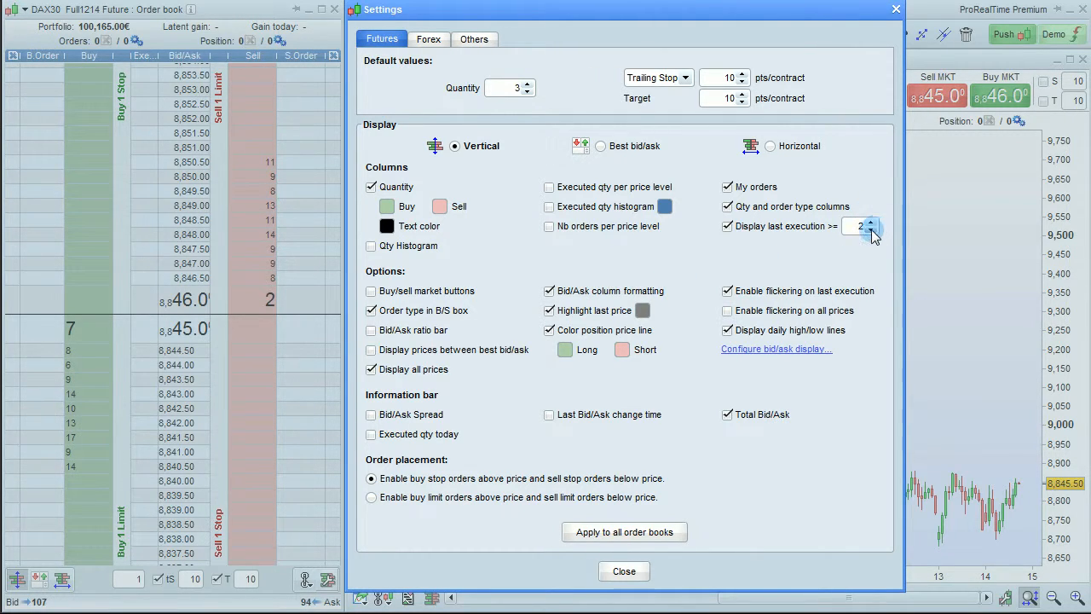
pyautogui.click(726, 225)
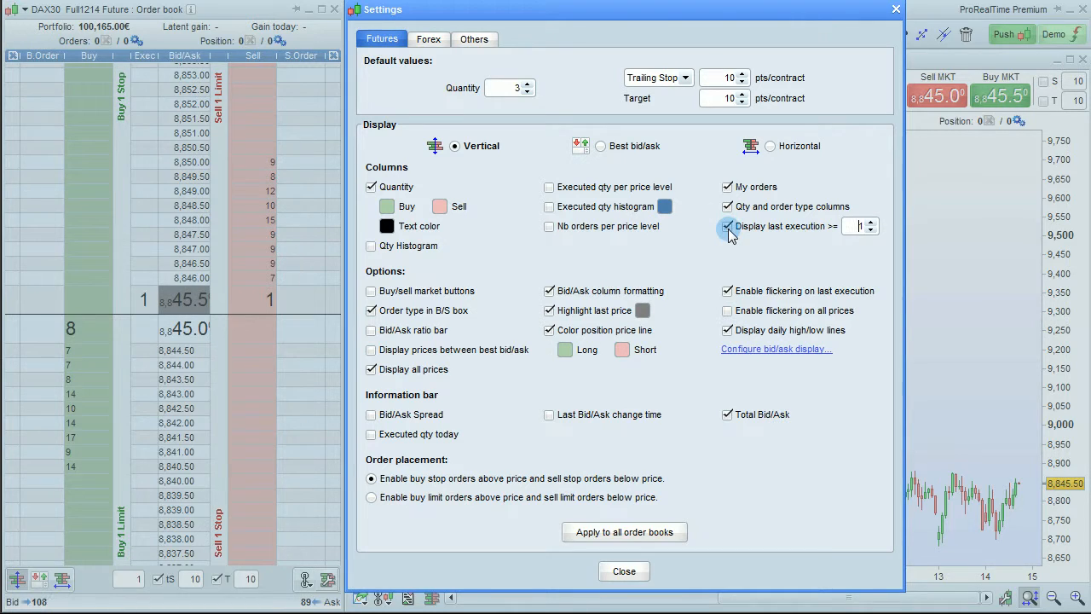
pyautogui.click(726, 226)
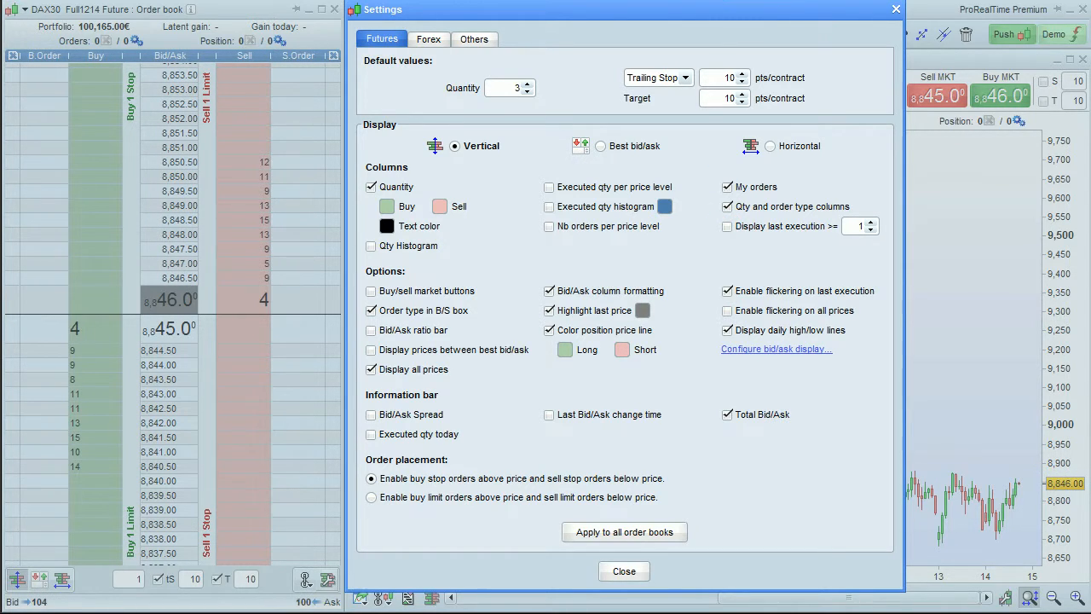
# Step: Tick 'Buy/sell market buttons' in the order book settings options
pyautogui.click(370, 291)
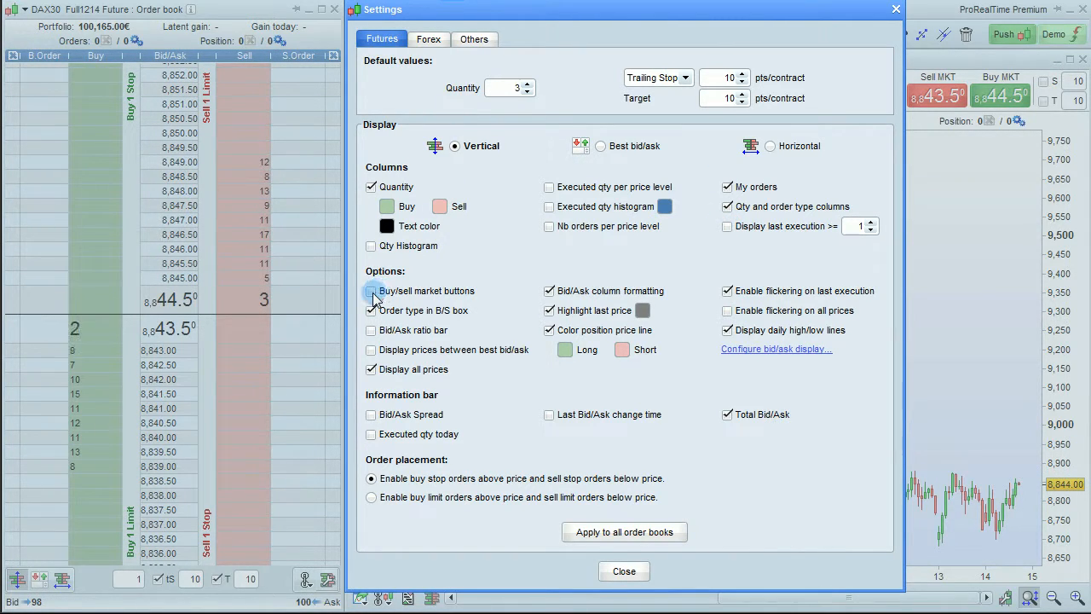
pyautogui.click(372, 291)
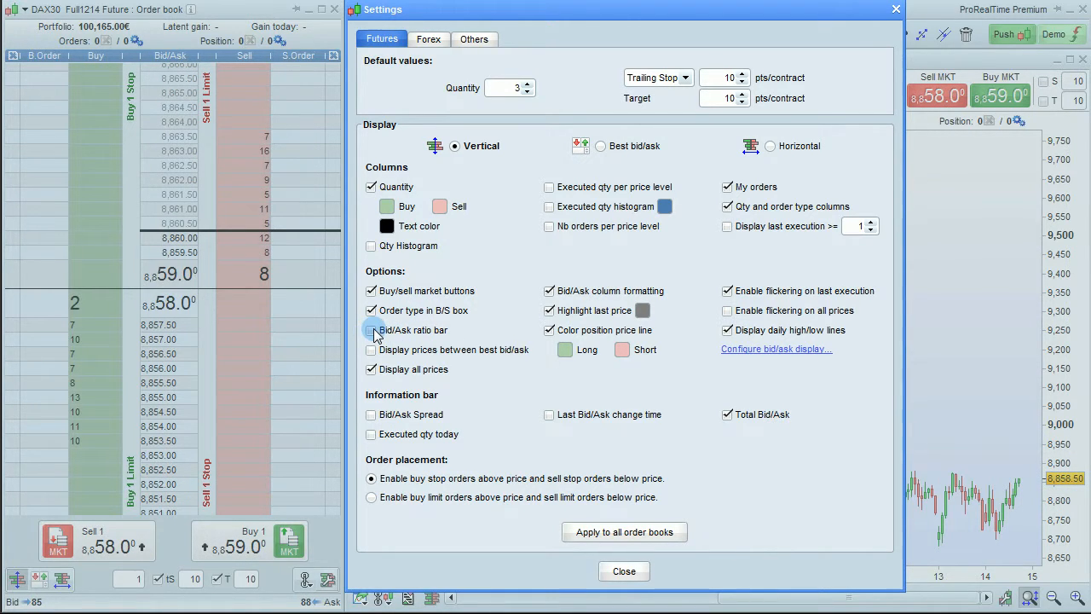
# Step: Tick 'Bid/Ask ratio bar' and untick 'Display all prices' in the Settings options
pyautogui.click(370, 330)
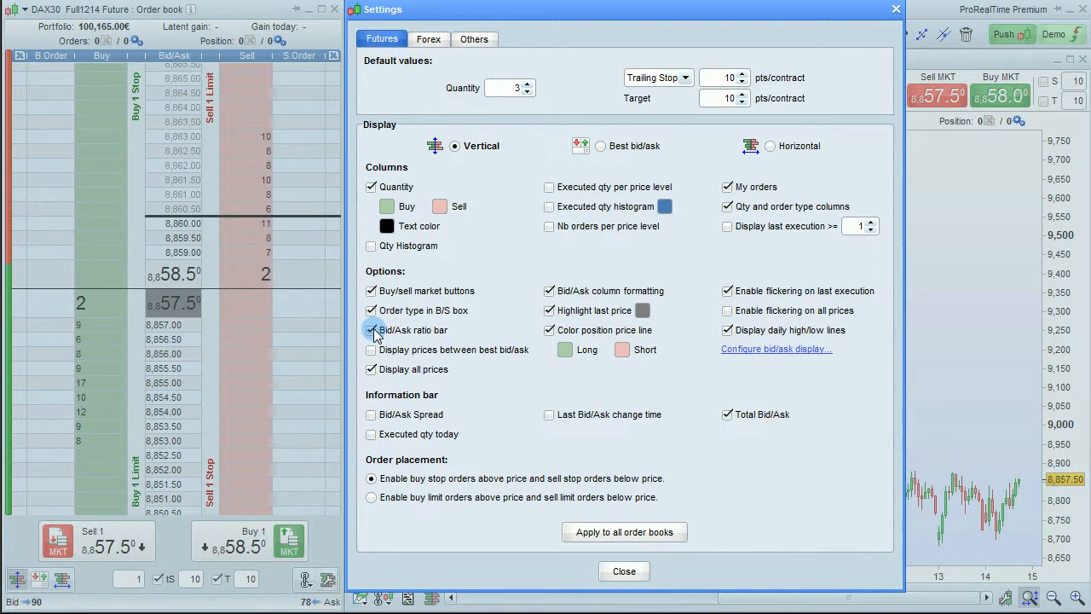
pyautogui.click(370, 349)
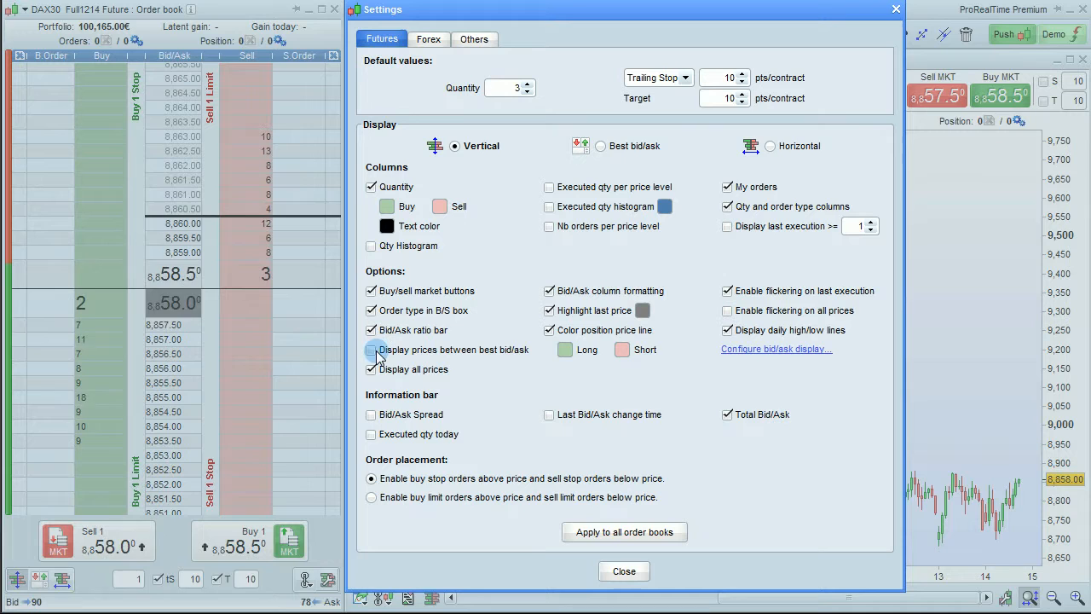
pyautogui.click(370, 369)
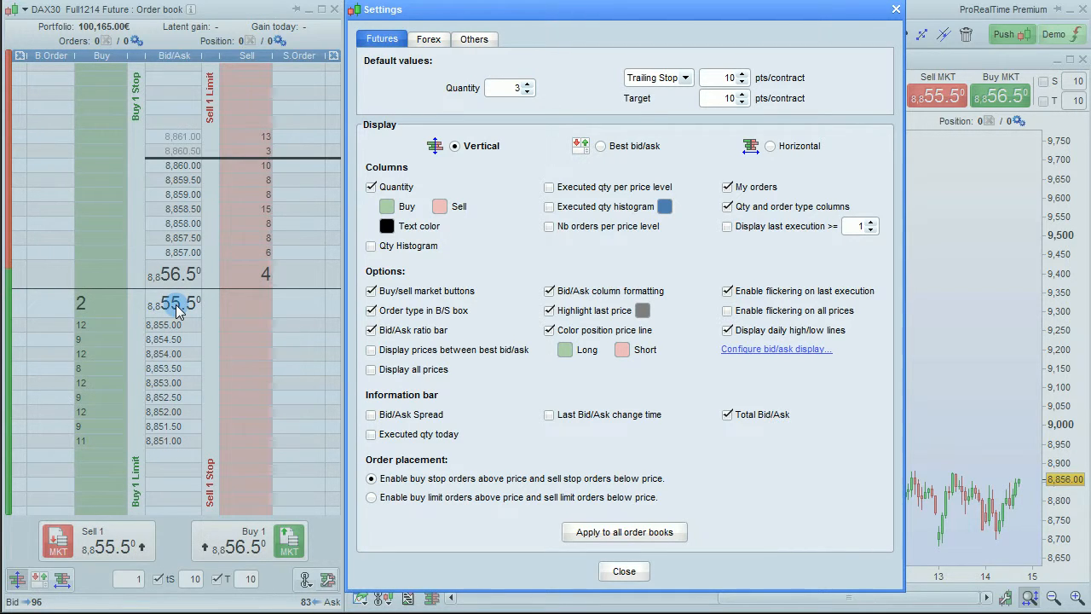
pyautogui.click(371, 369)
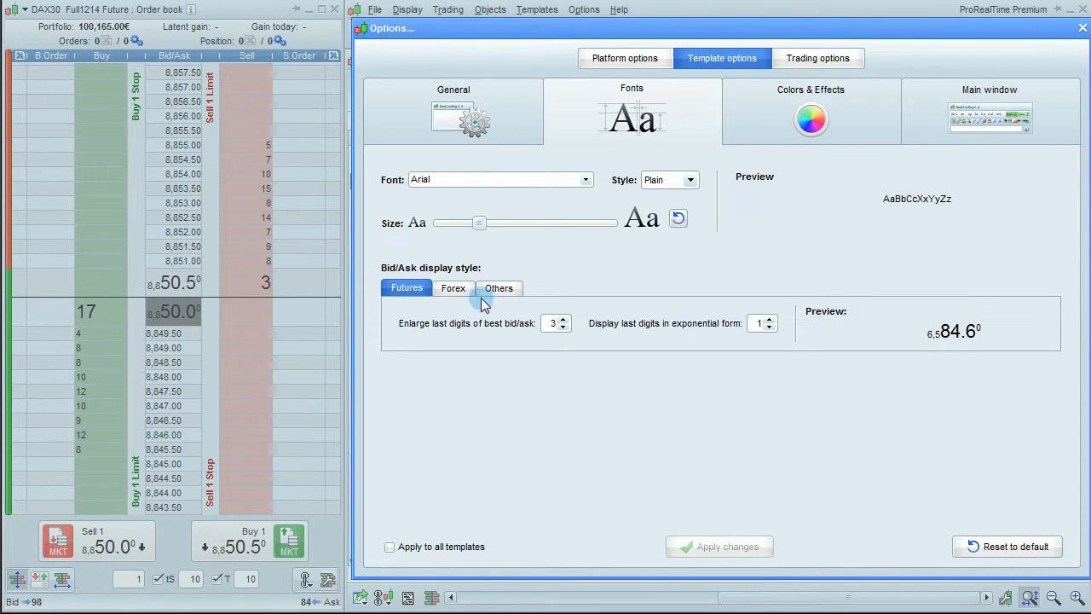
# Step: View the Forex bid/ask display style, then return to the Futures style
pyautogui.click(452, 287)
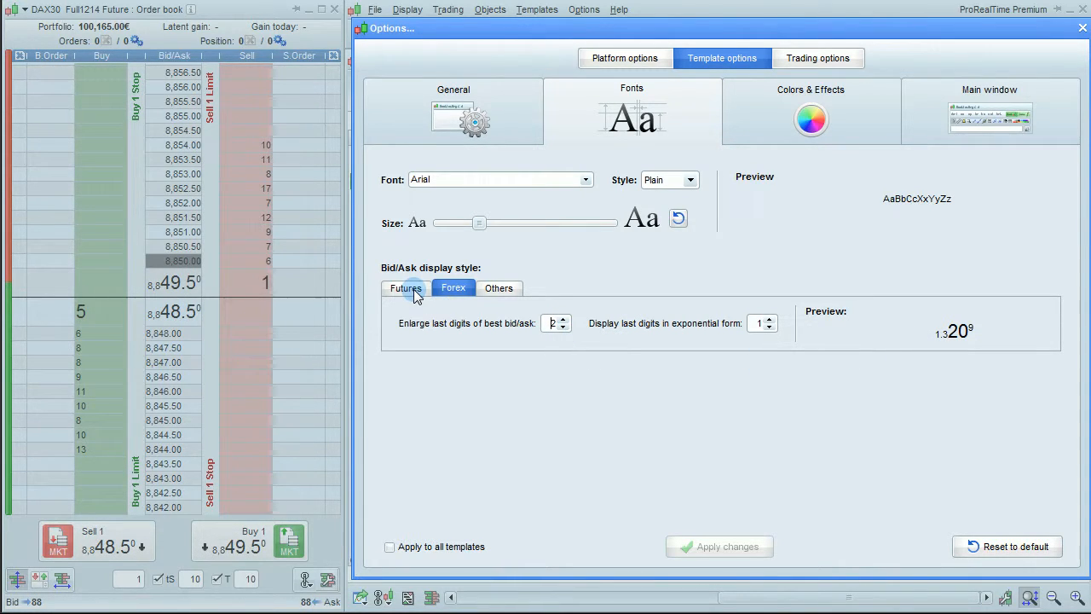
pyautogui.click(406, 287)
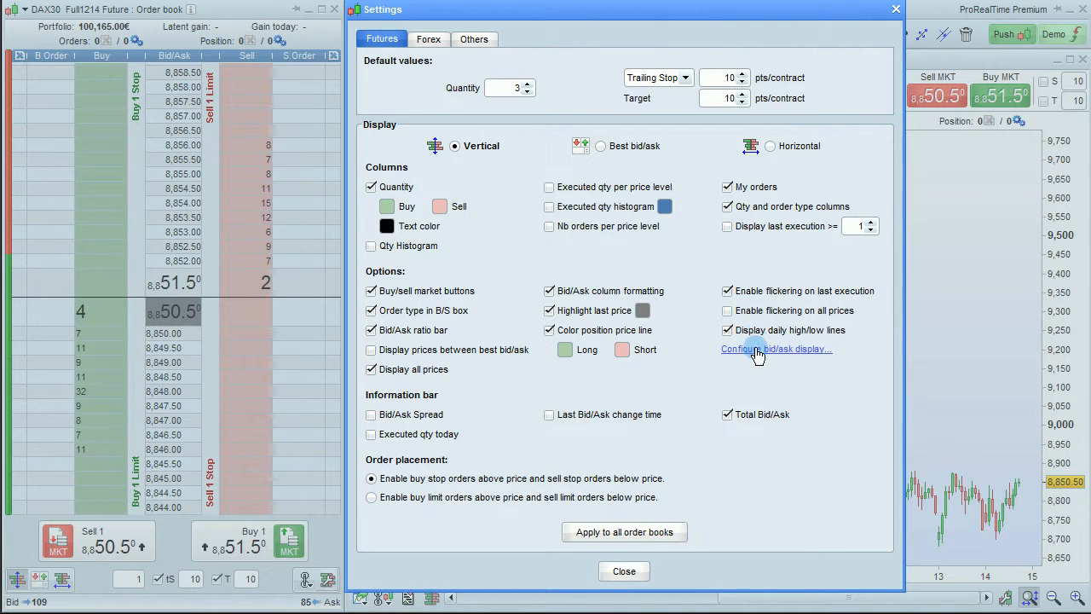
pyautogui.click(775, 348)
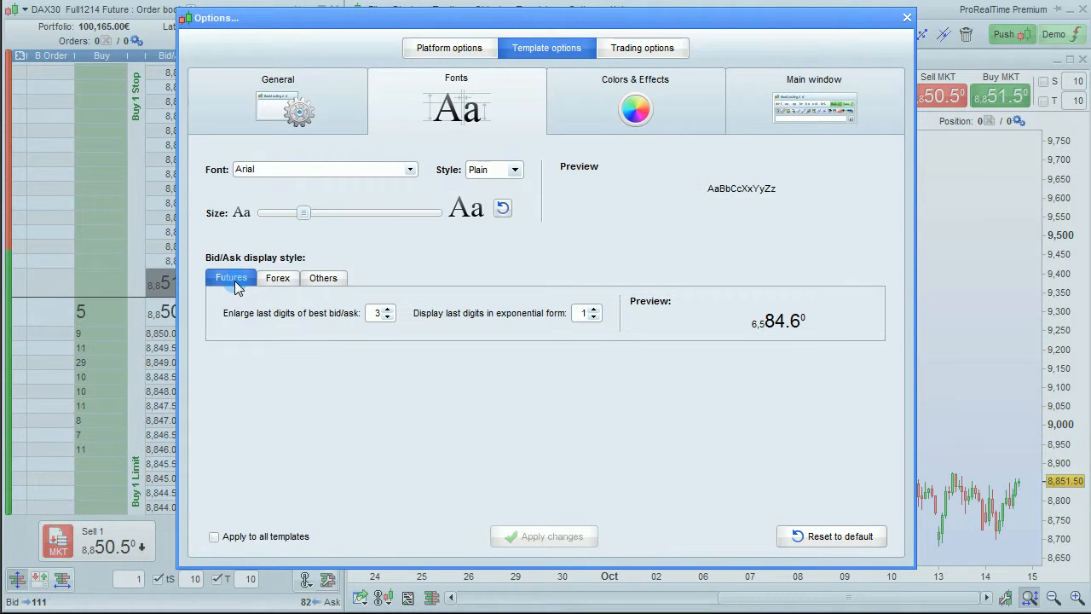
pyautogui.moveTo(287, 290)
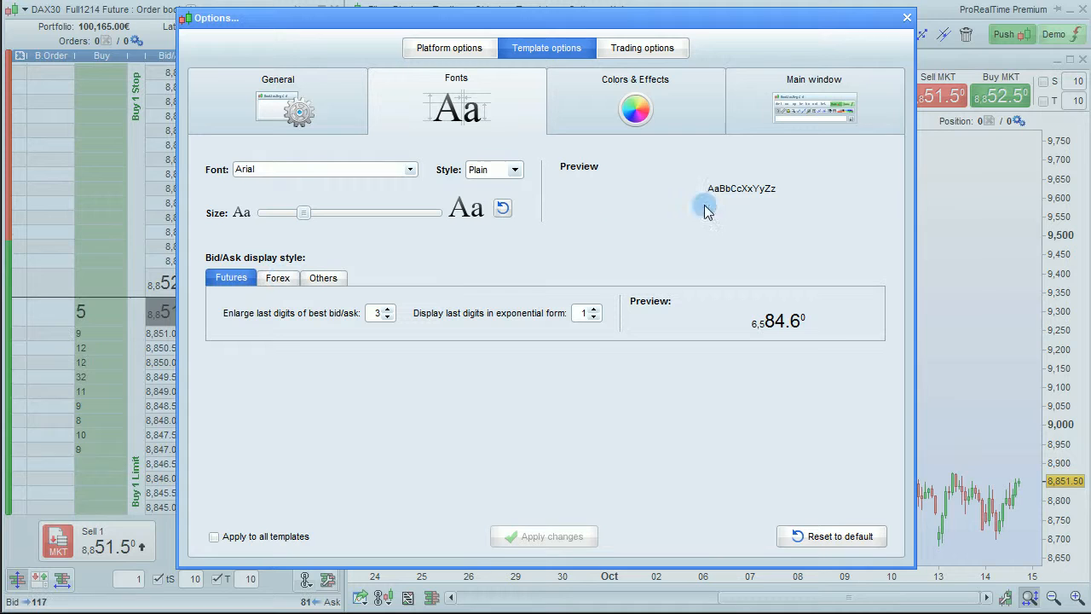
pyautogui.click(902, 17)
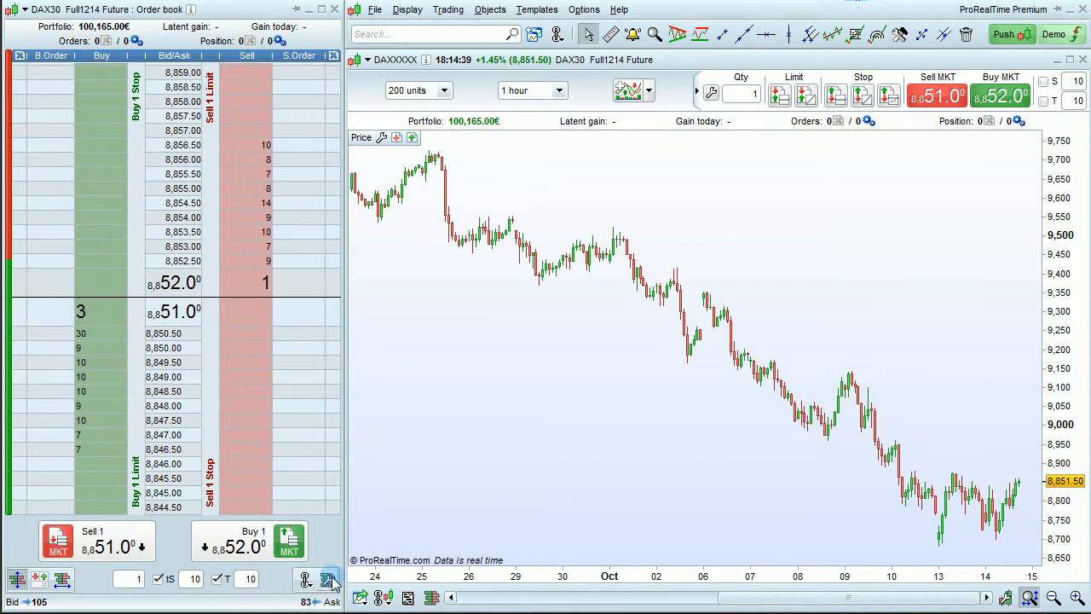
pyautogui.click(329, 580)
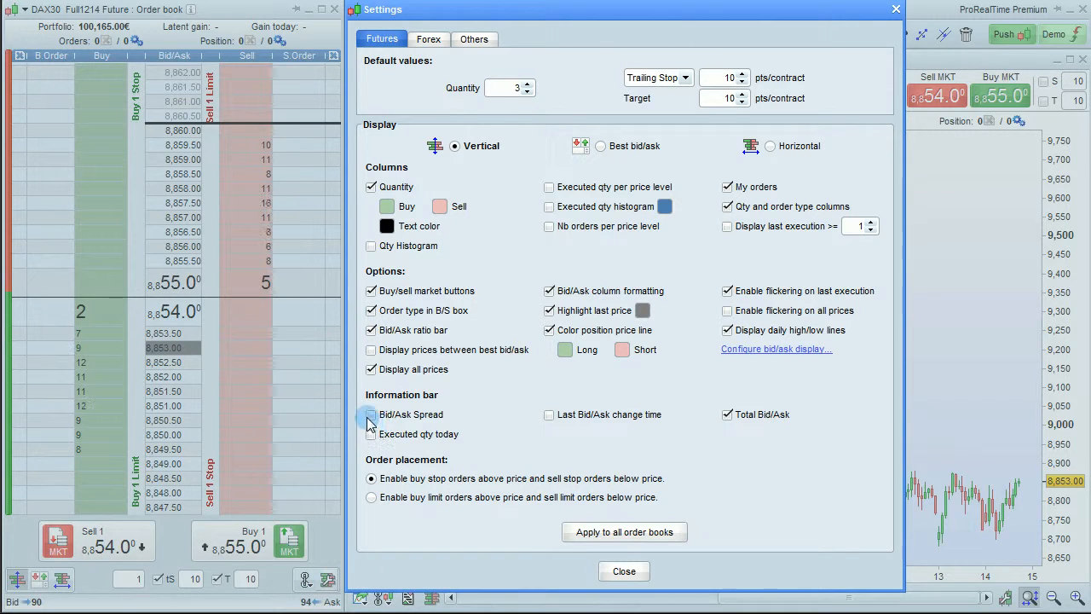
pyautogui.click(371, 414)
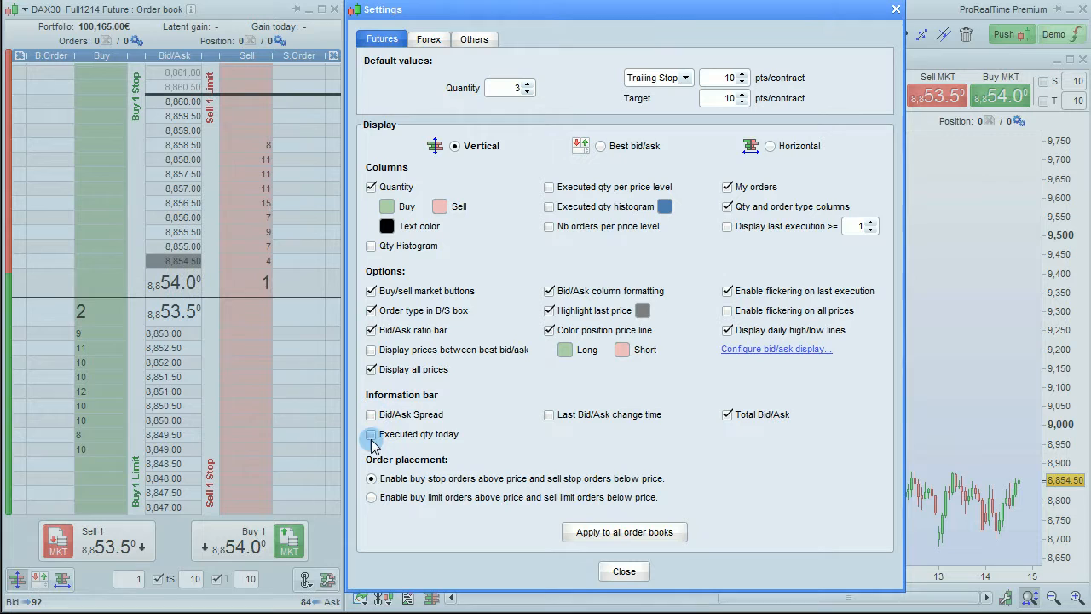
pyautogui.click(370, 433)
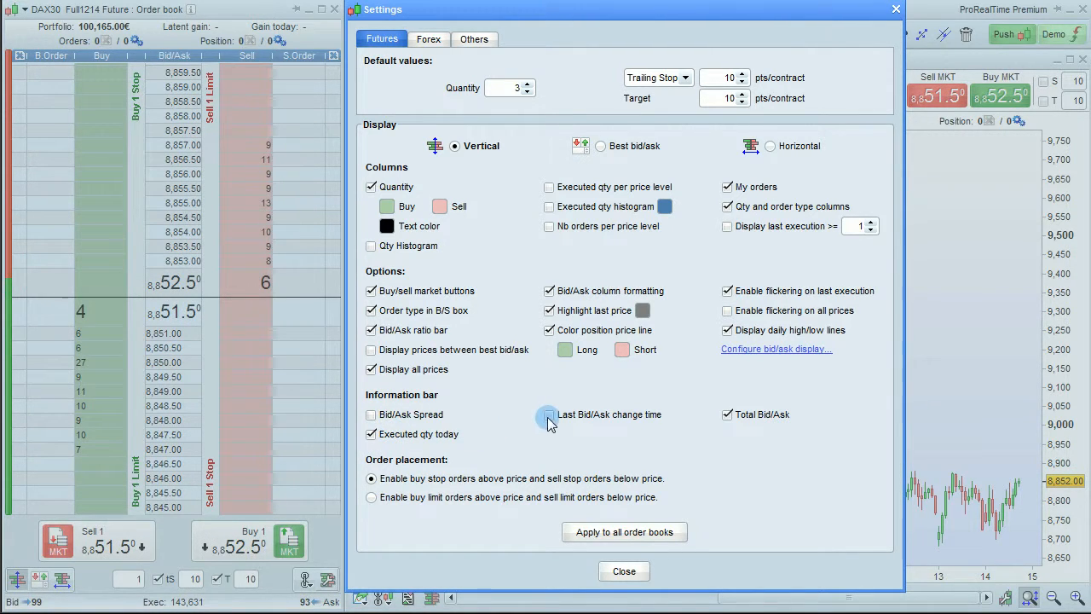
pyautogui.click(549, 414)
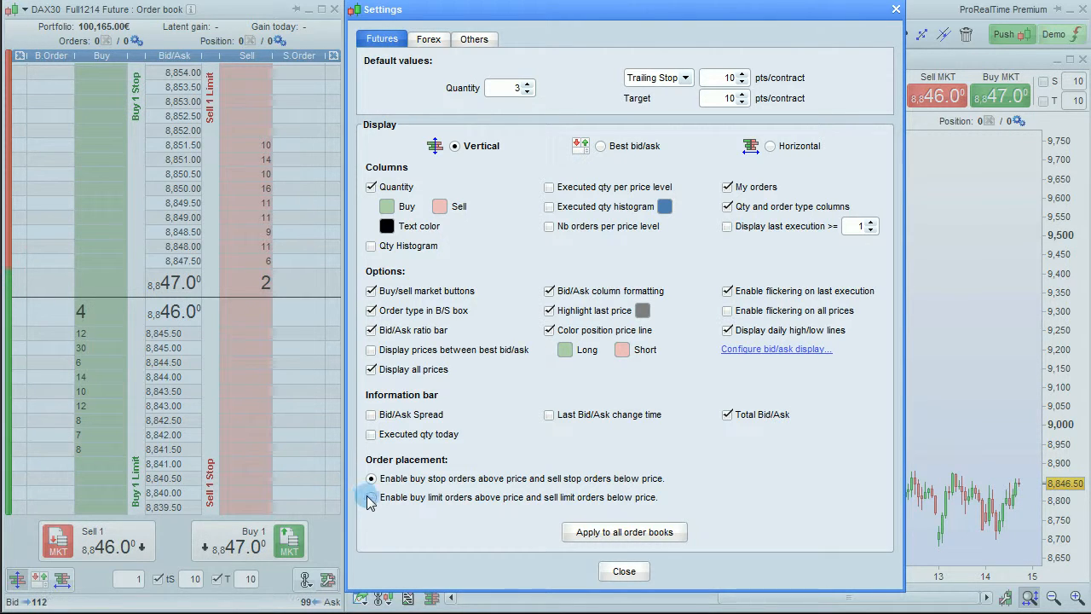
# Step: Enable buy limits above and sell limits below price, applied to all order books
pyautogui.click(370, 497)
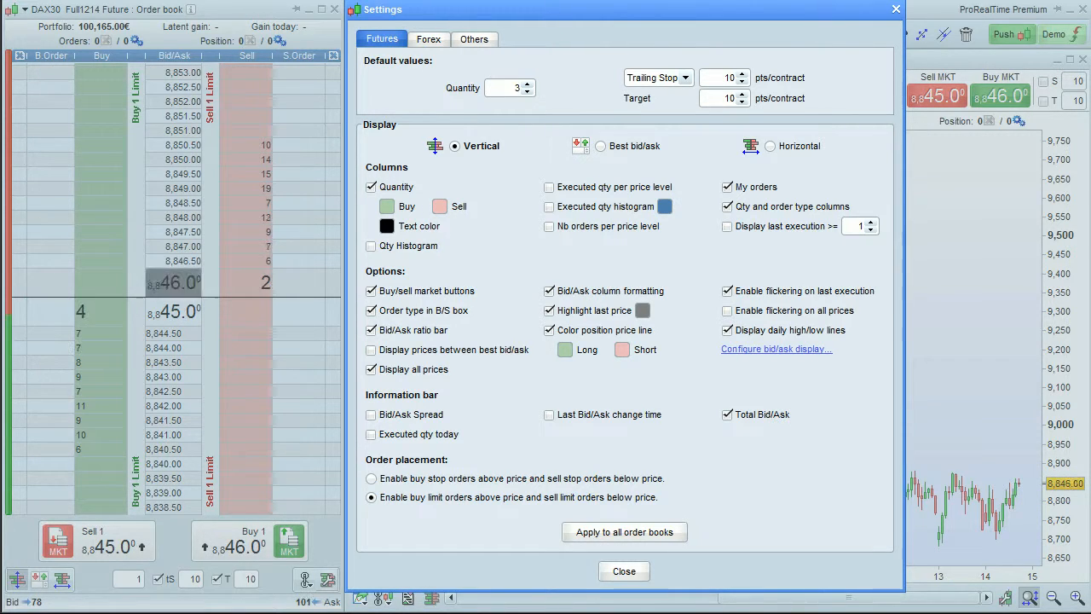
pyautogui.click(624, 531)
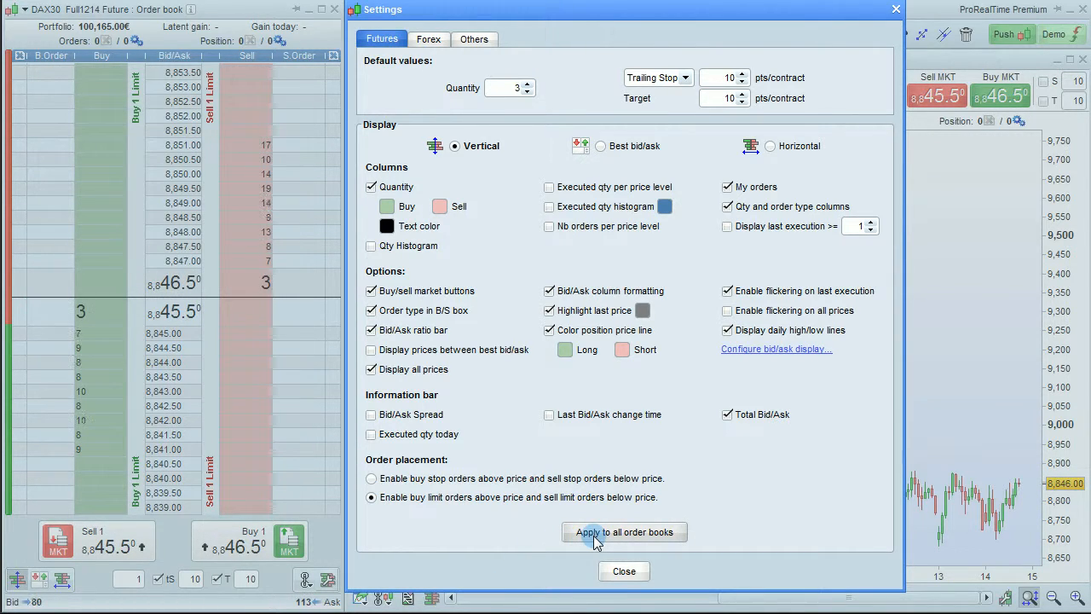